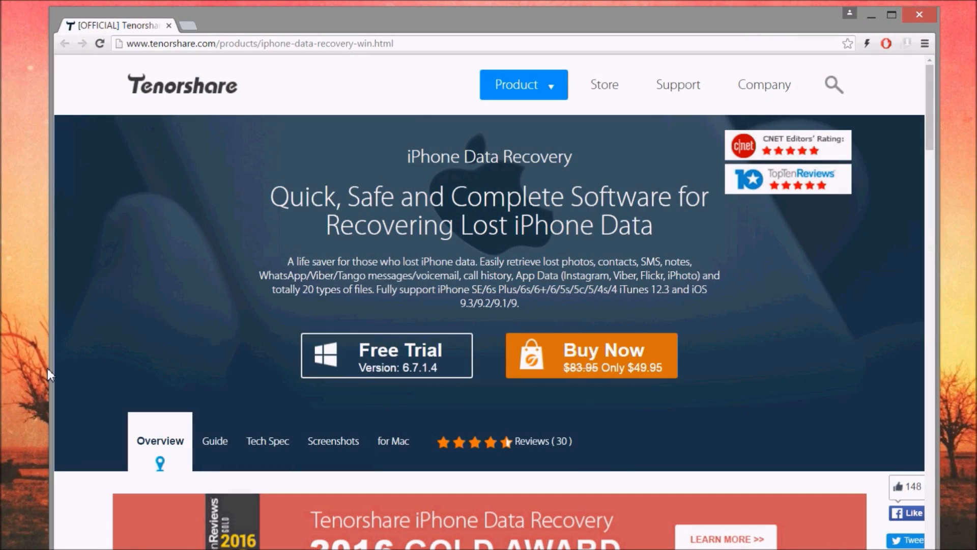
mouse_move(56, 369)
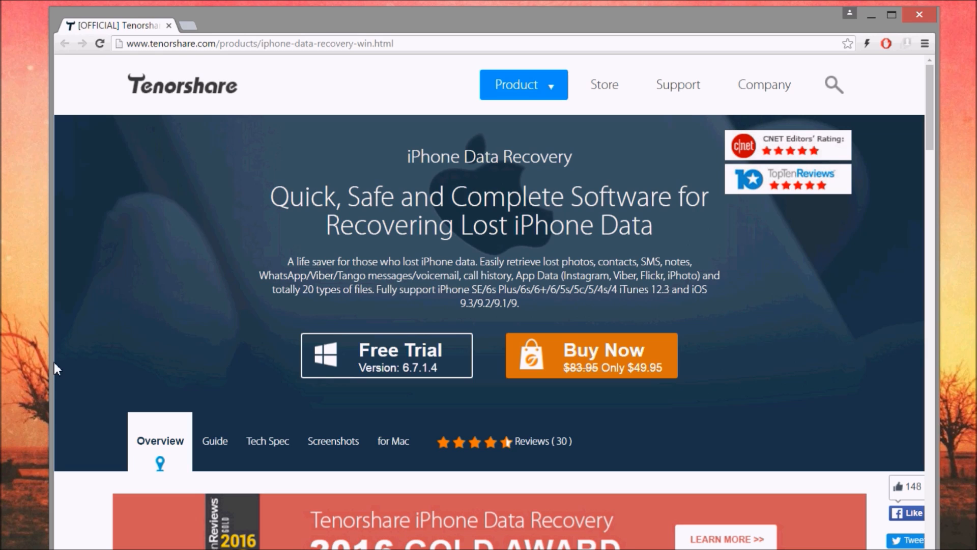
mouse_move(85, 380)
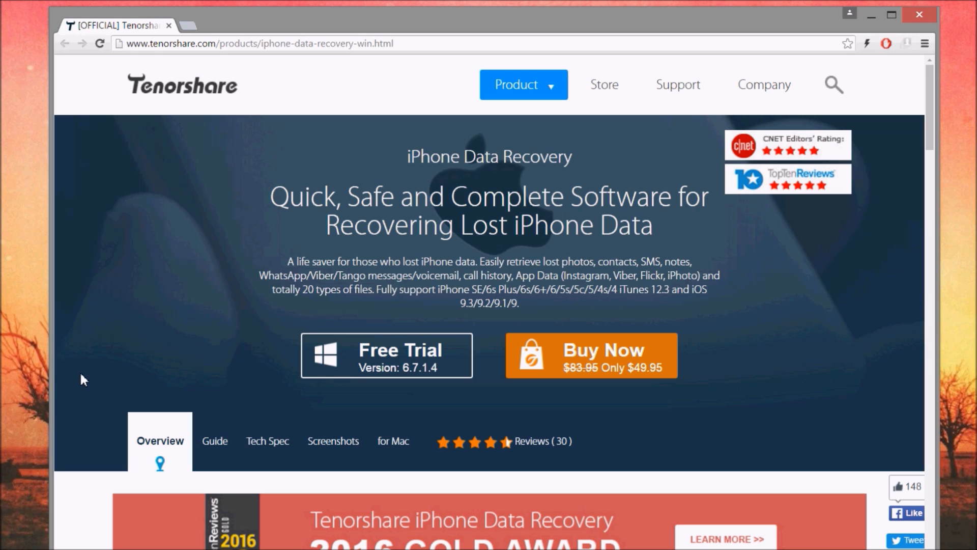
mouse_move(224, 118)
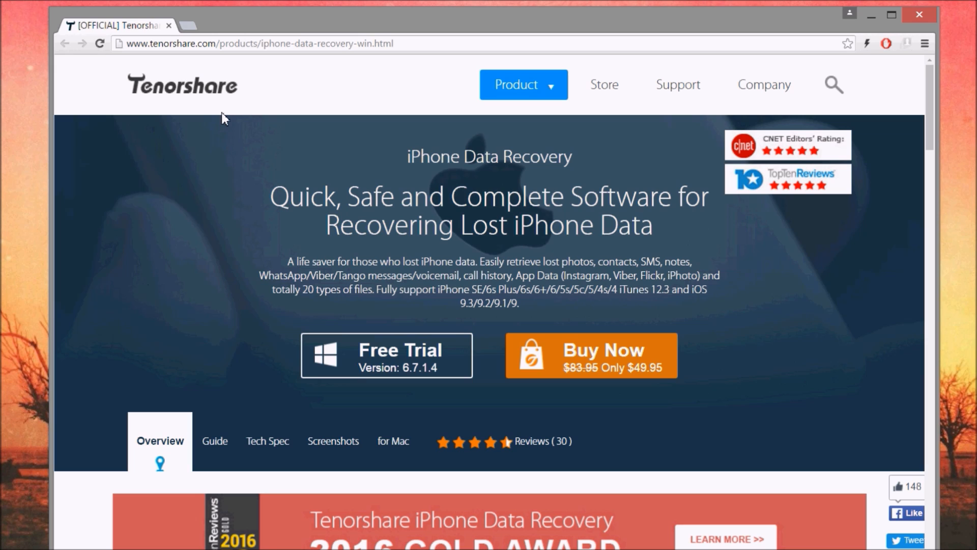
mouse_move(452, 376)
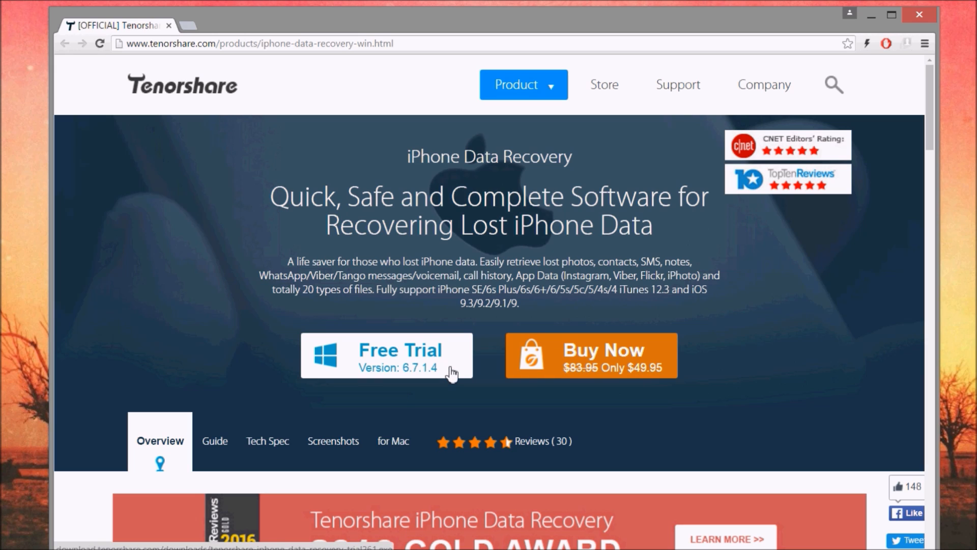
mouse_move(620, 405)
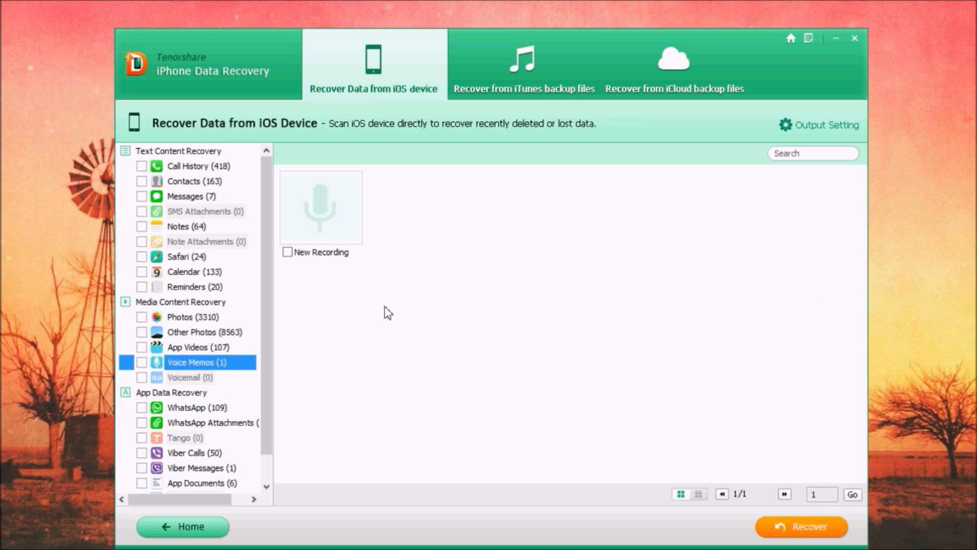
mouse_move(406, 190)
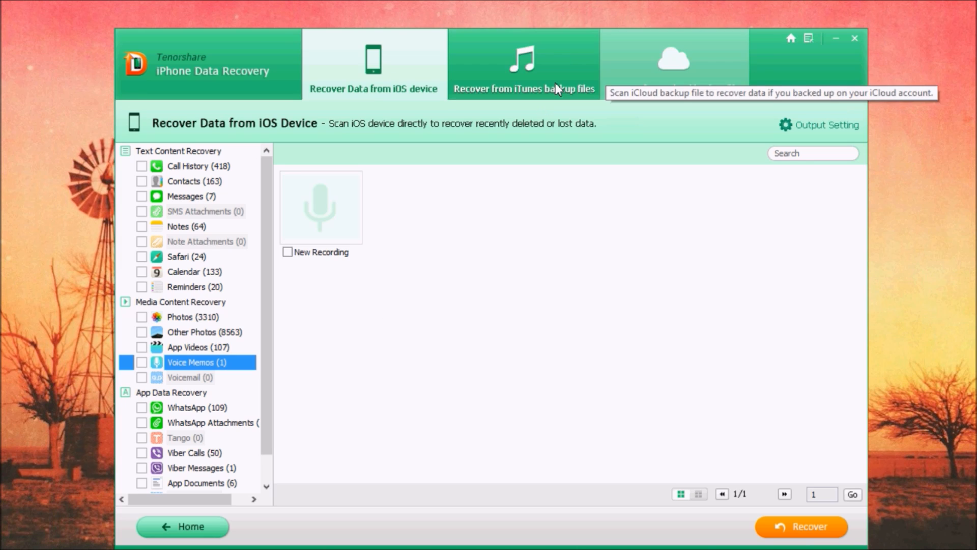
mouse_move(406, 105)
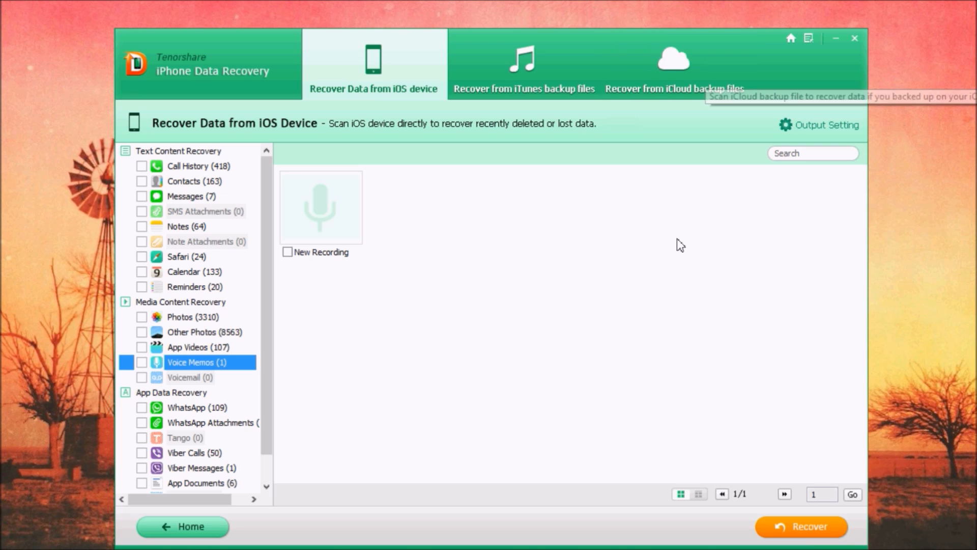
mouse_move(234, 157)
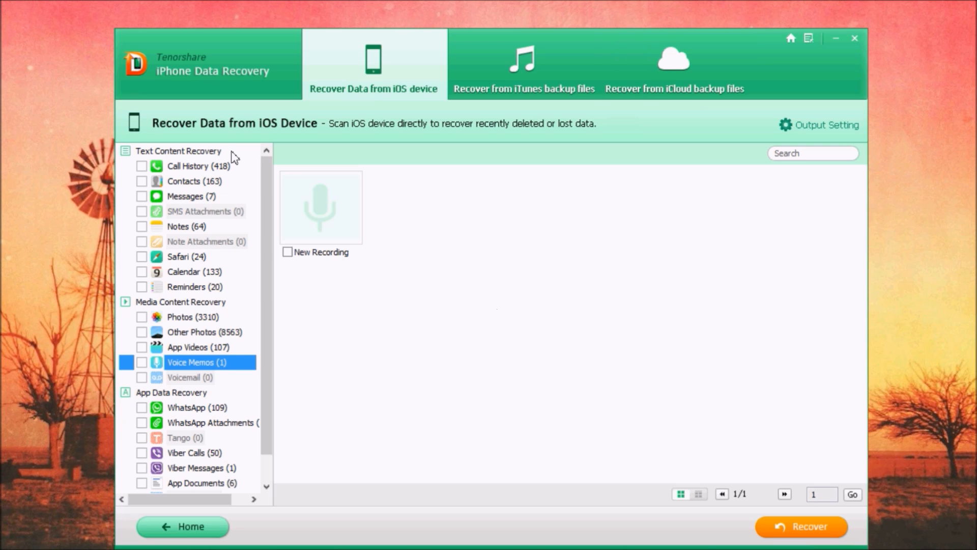
mouse_move(189, 197)
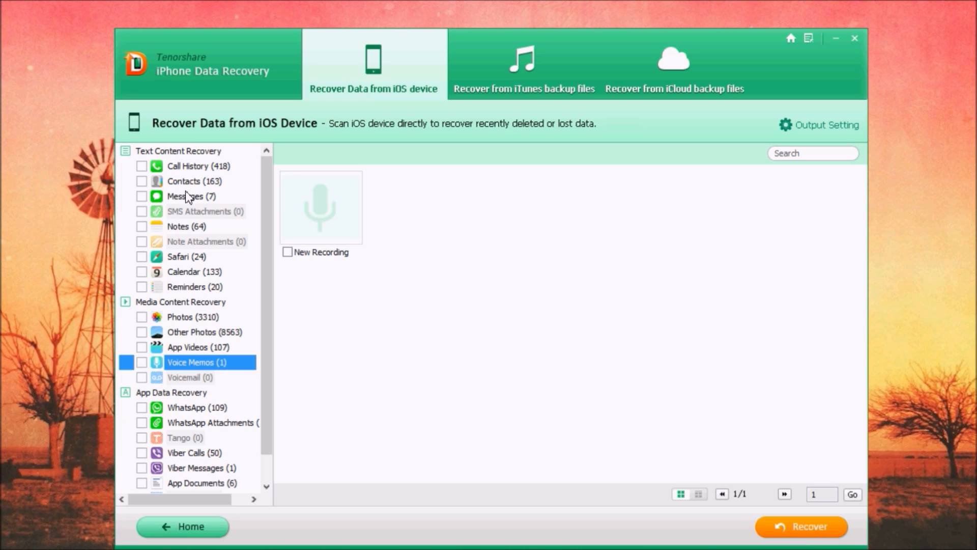
mouse_move(190, 210)
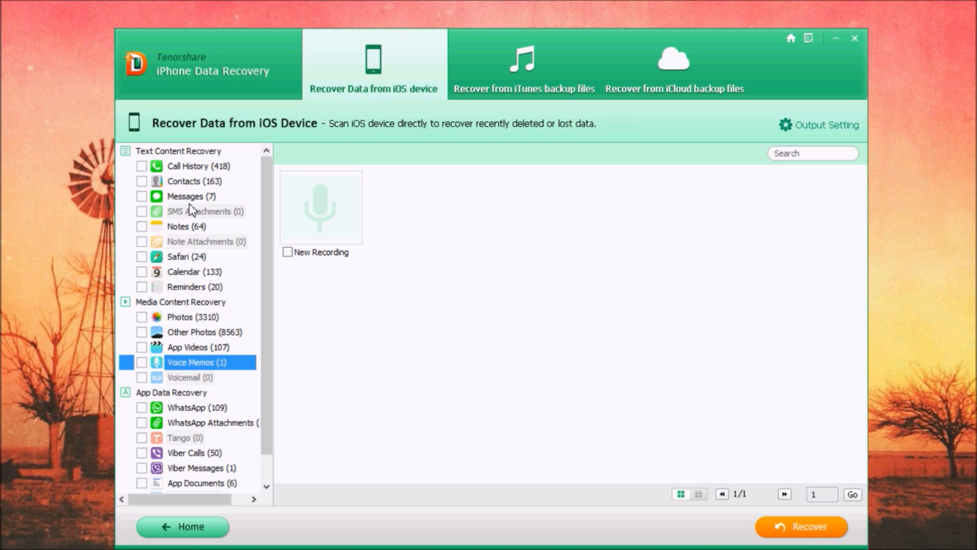
mouse_move(192, 175)
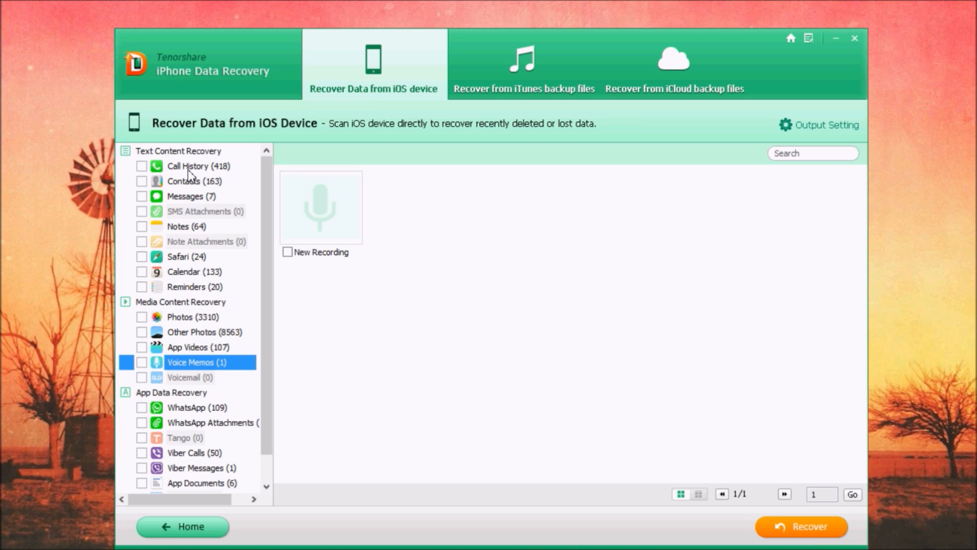
mouse_move(190, 392)
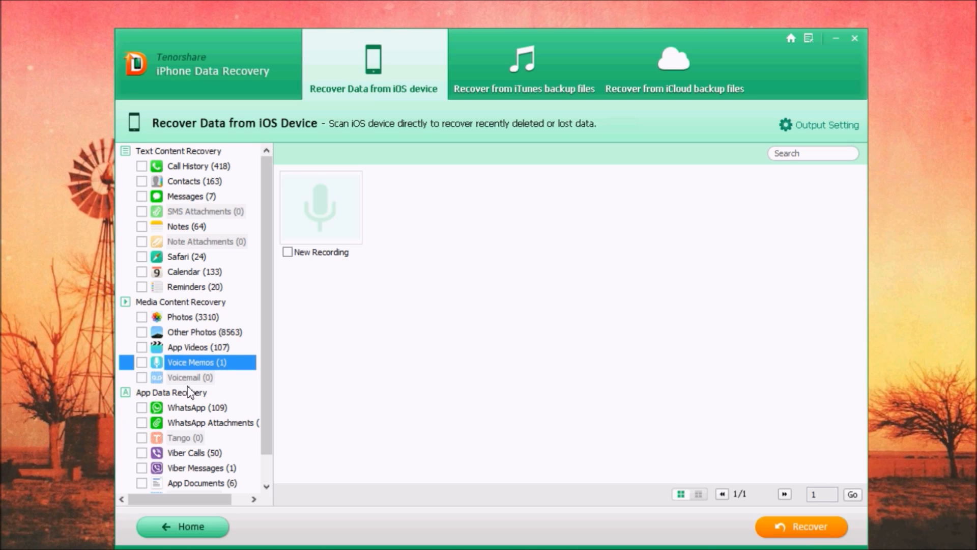
mouse_move(898, 111)
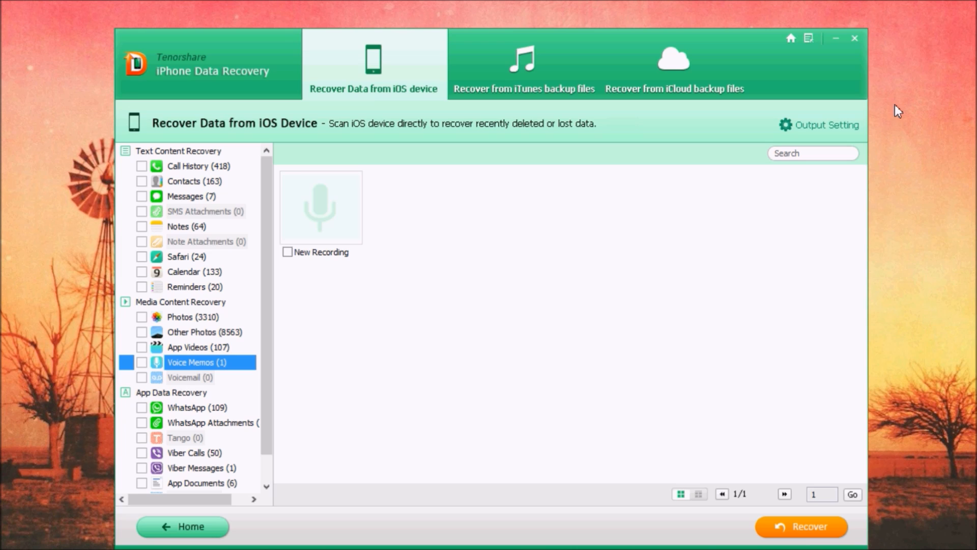
Step: Review the output format and export location settings, then dismiss the settings window
click(827, 125)
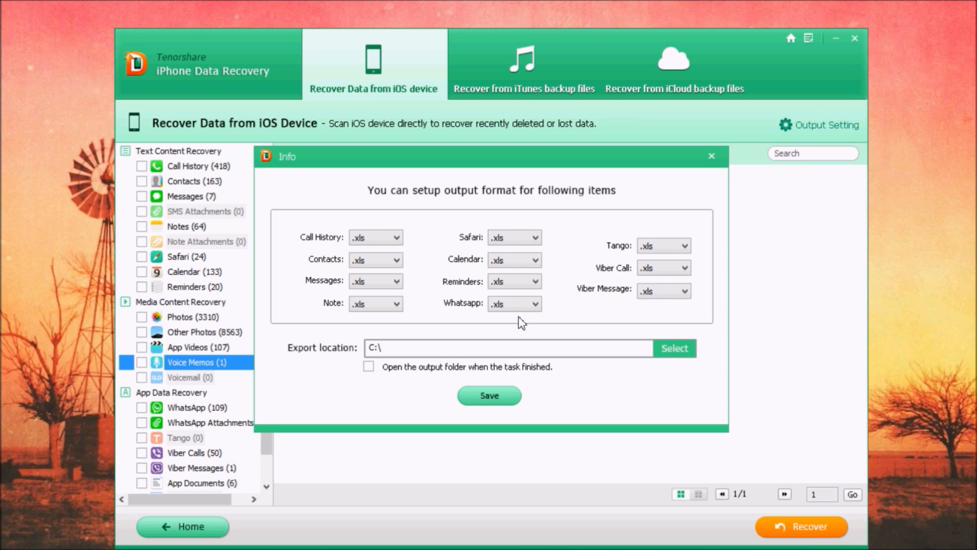
click(712, 155)
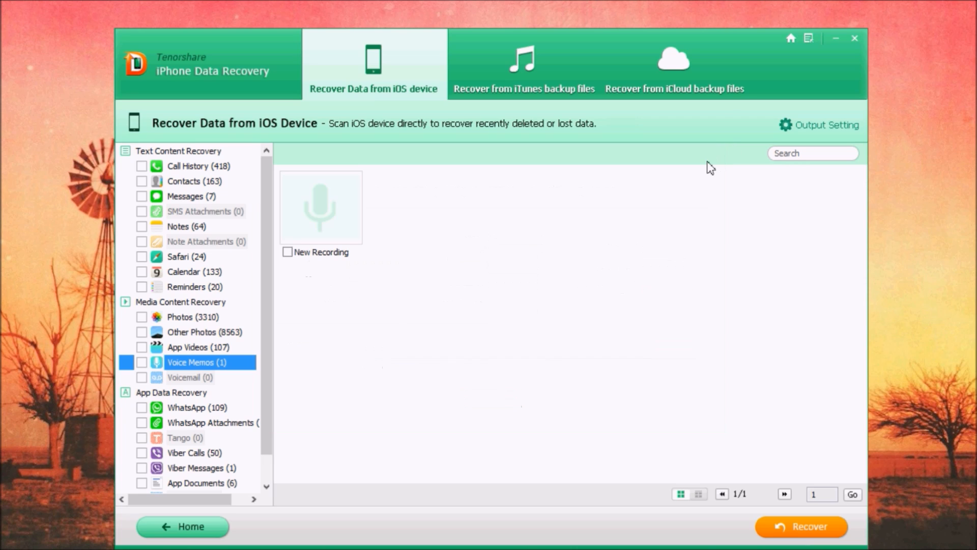
mouse_move(364, 287)
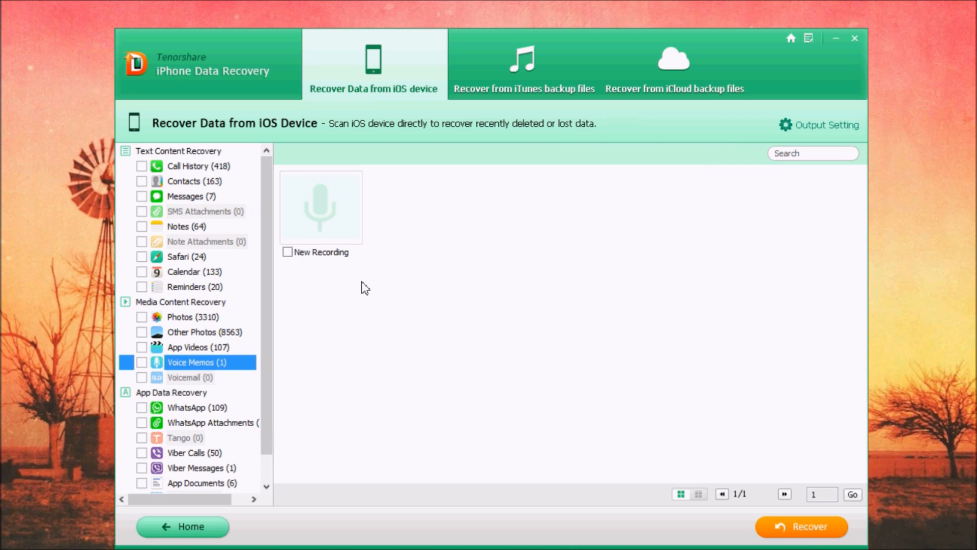
mouse_move(183, 358)
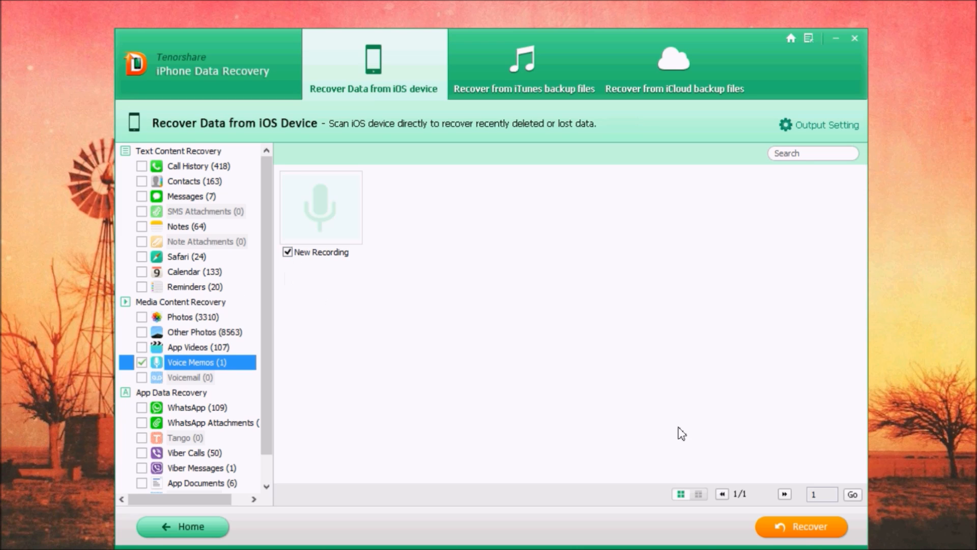
mouse_move(752, 537)
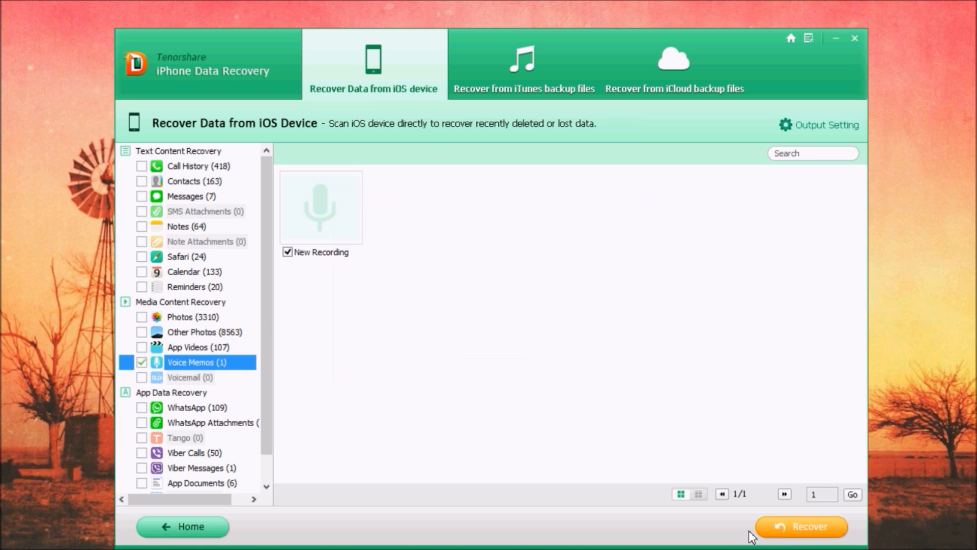
Step: Recover the checked New Recording voice memo to the computer's Voice Memos folder
click(801, 527)
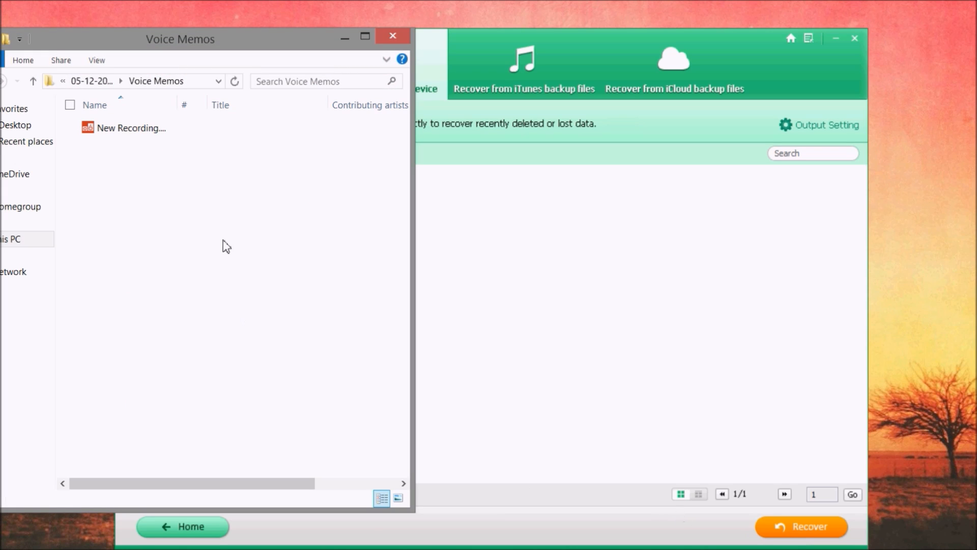
mouse_move(178, 176)
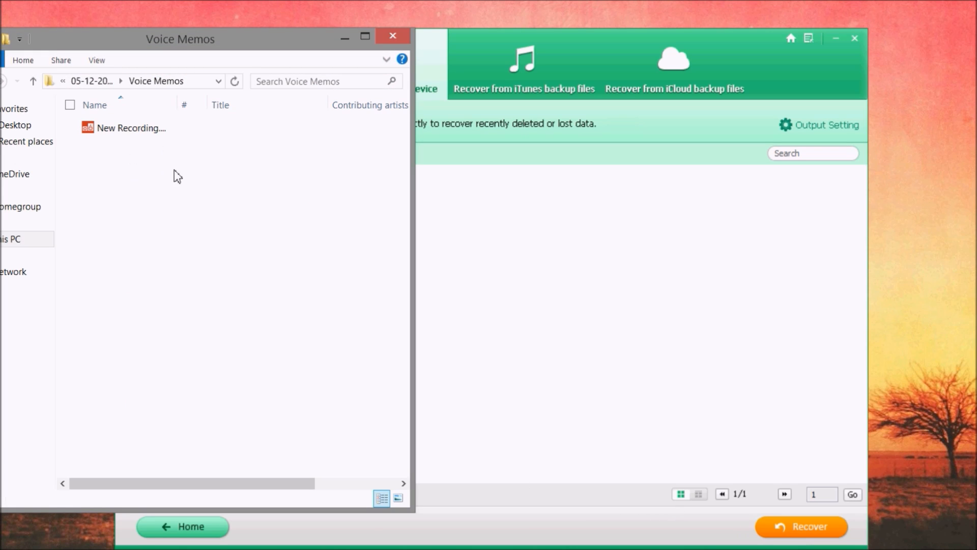
mouse_move(161, 164)
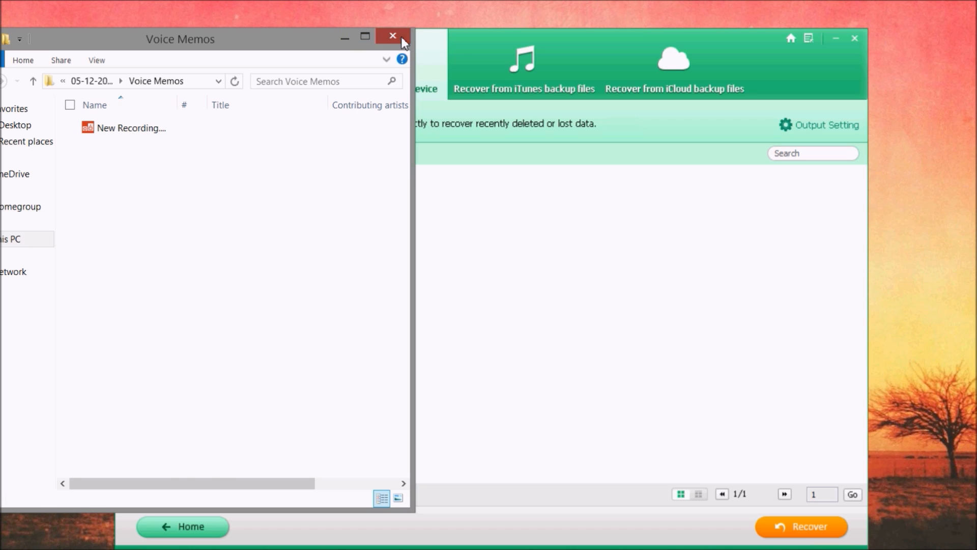
Step: Close the File Explorer Voice Memos folder to return to the scan results
click(392, 35)
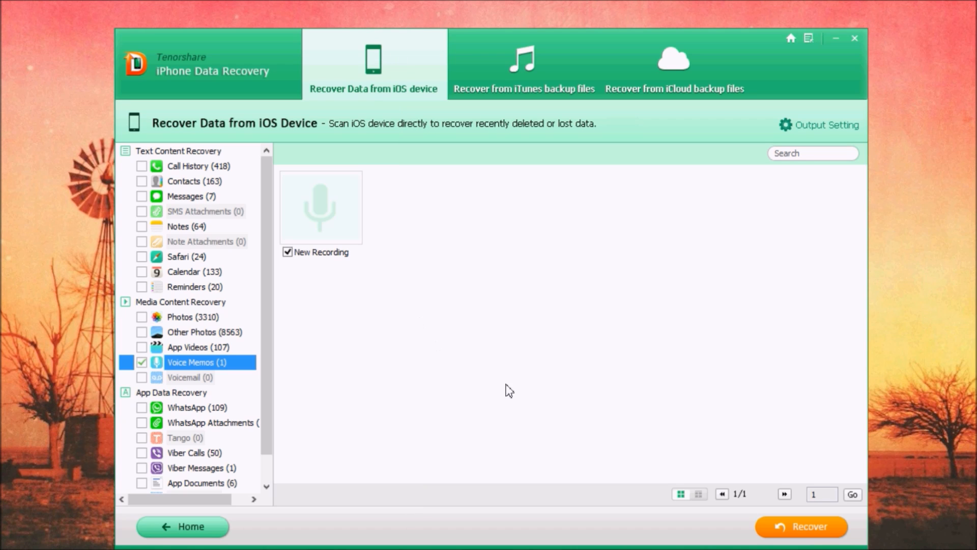
mouse_move(539, 420)
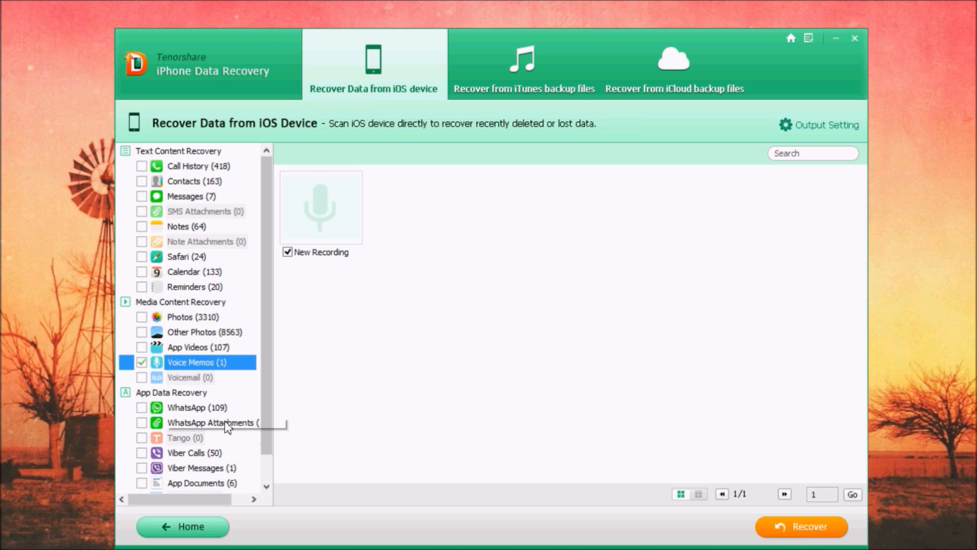
mouse_move(872, 305)
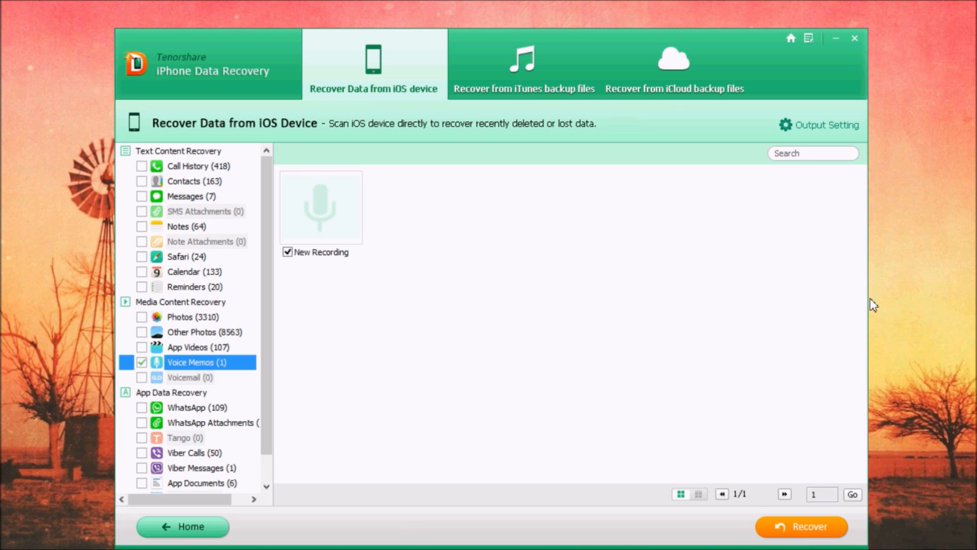